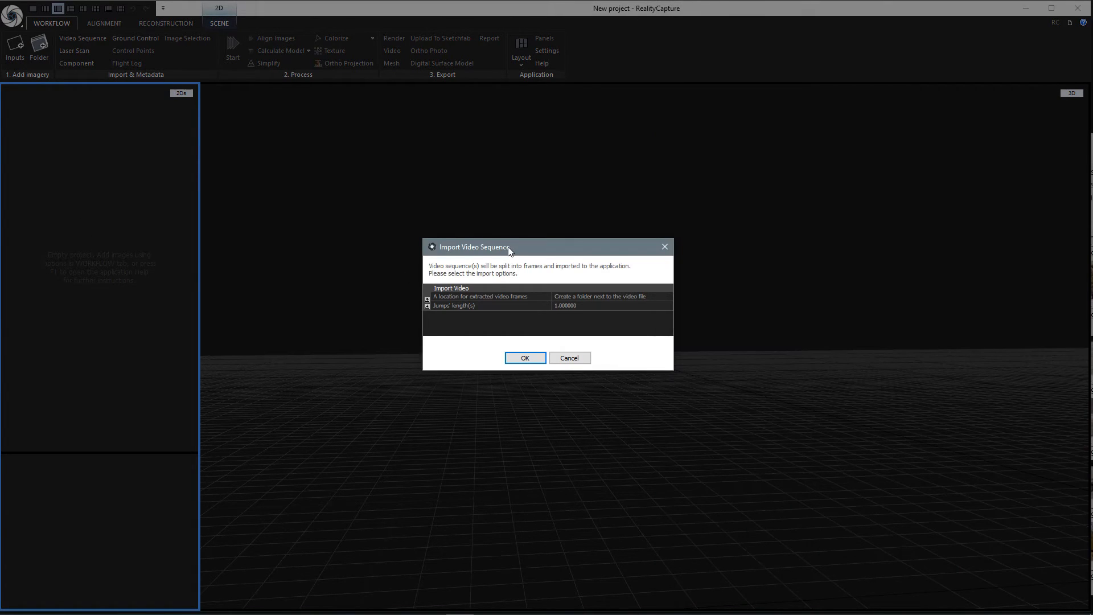
Accept the default Import Video Sequence options and start extracting frames
{"action": "left_click_drag", "start_coordinate": [480, 246], "coordinate": [424, 249]}
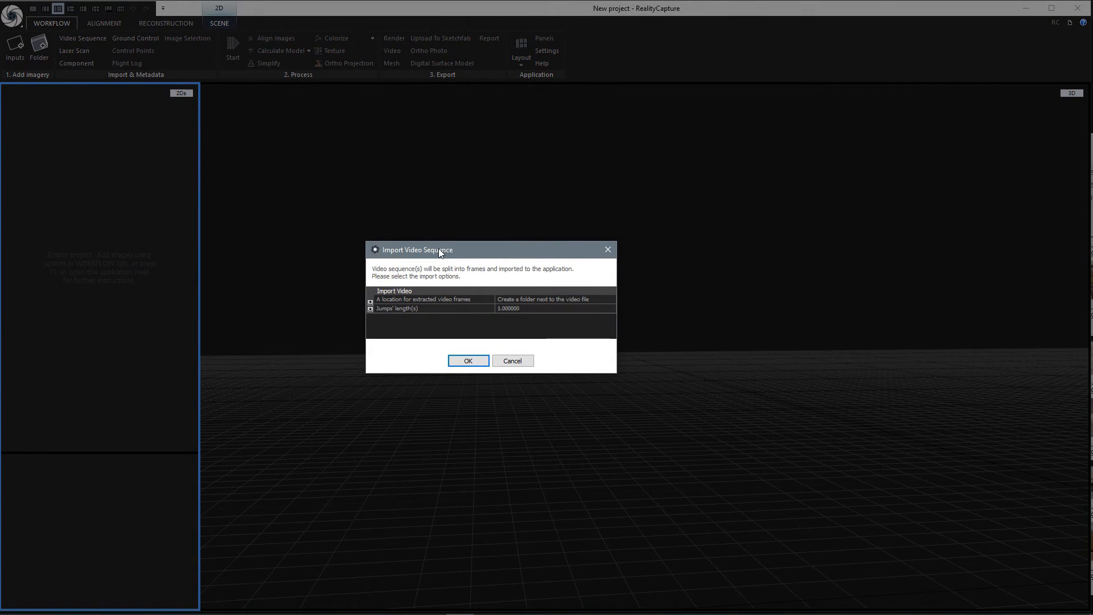
{"action": "mouse_move", "coordinate": [412, 279]}
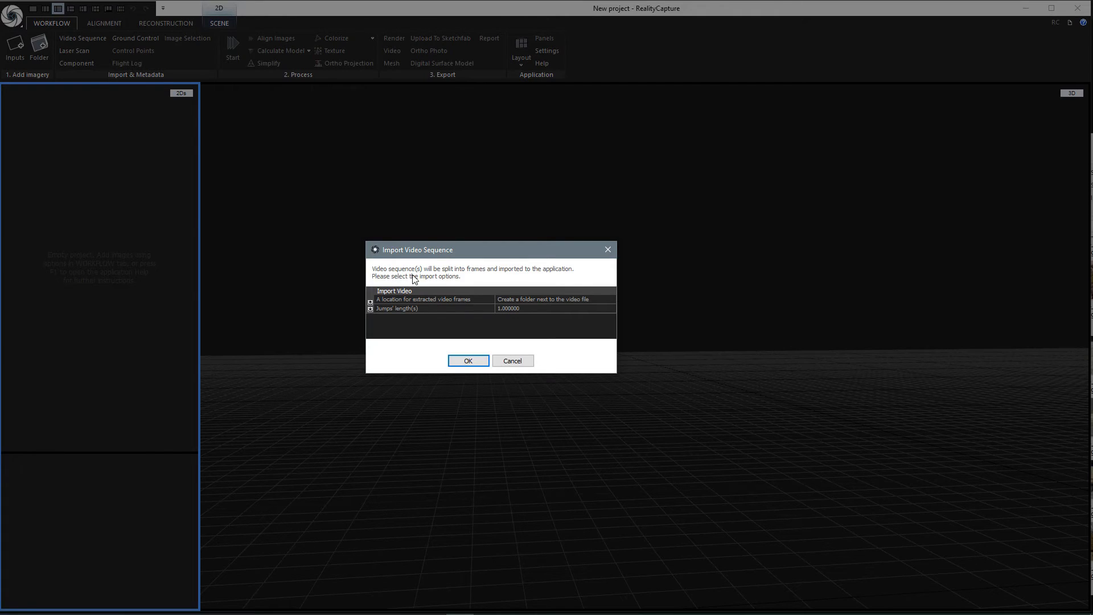
{"action": "mouse_move", "coordinate": [520, 278]}
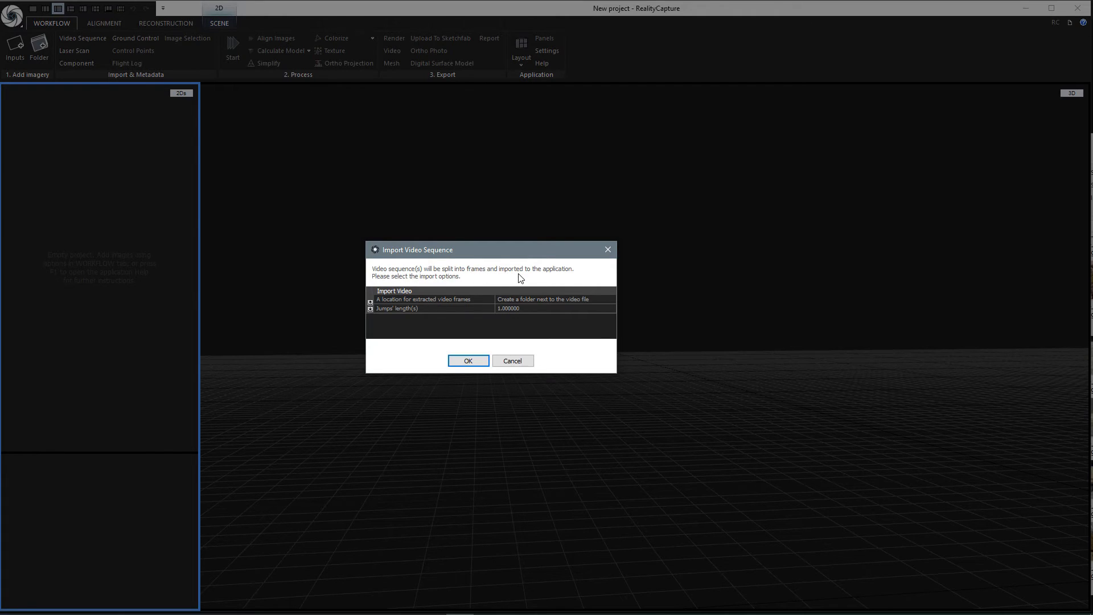
{"action": "mouse_move", "coordinate": [500, 280]}
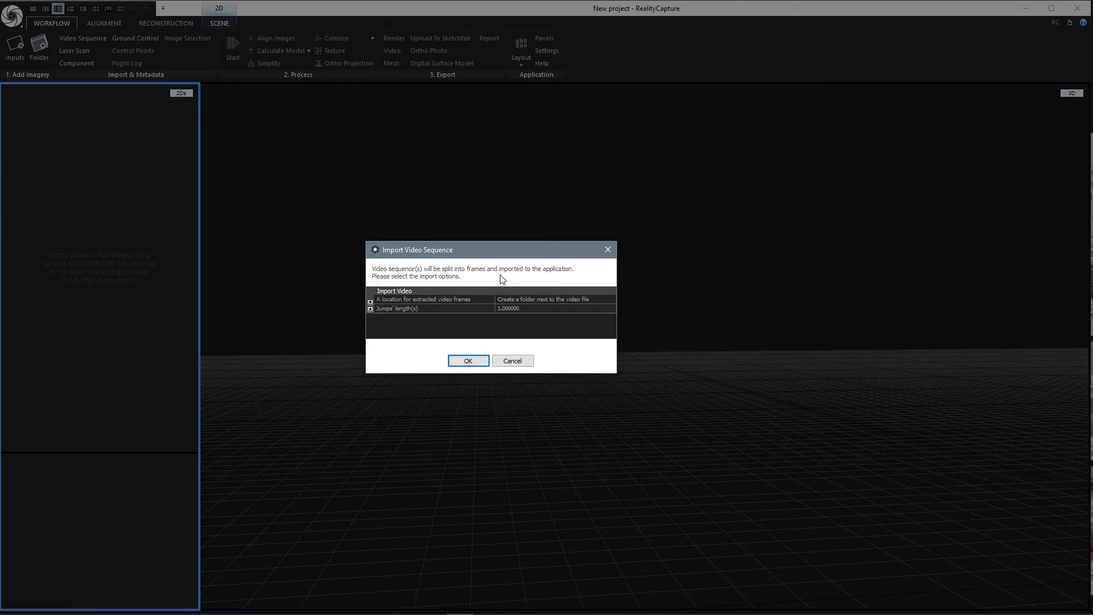
{"action": "mouse_move", "coordinate": [446, 308]}
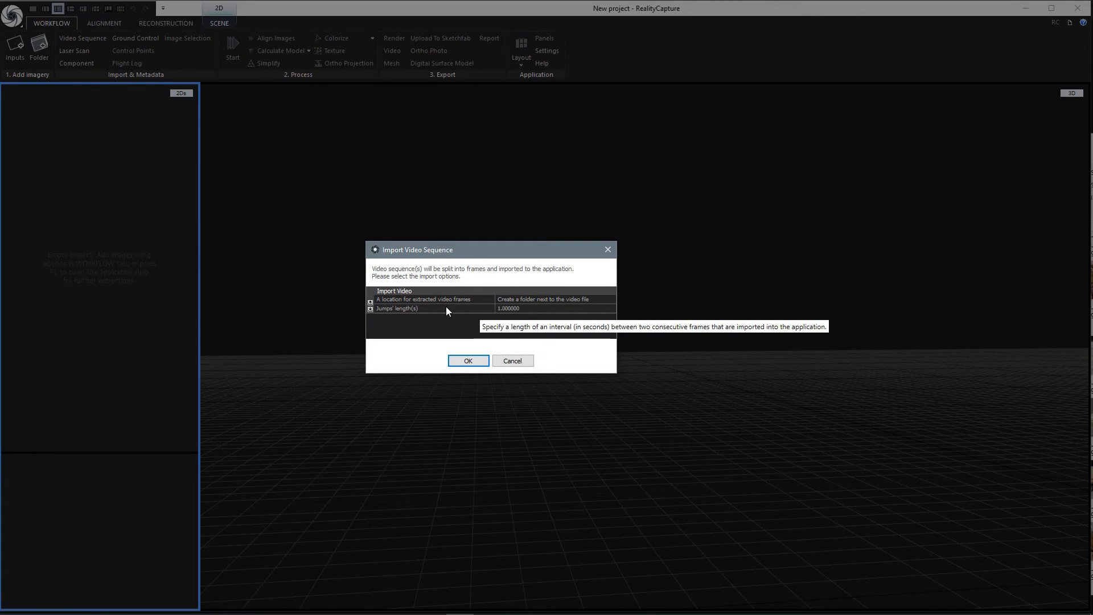
{"action": "mouse_move", "coordinate": [505, 315]}
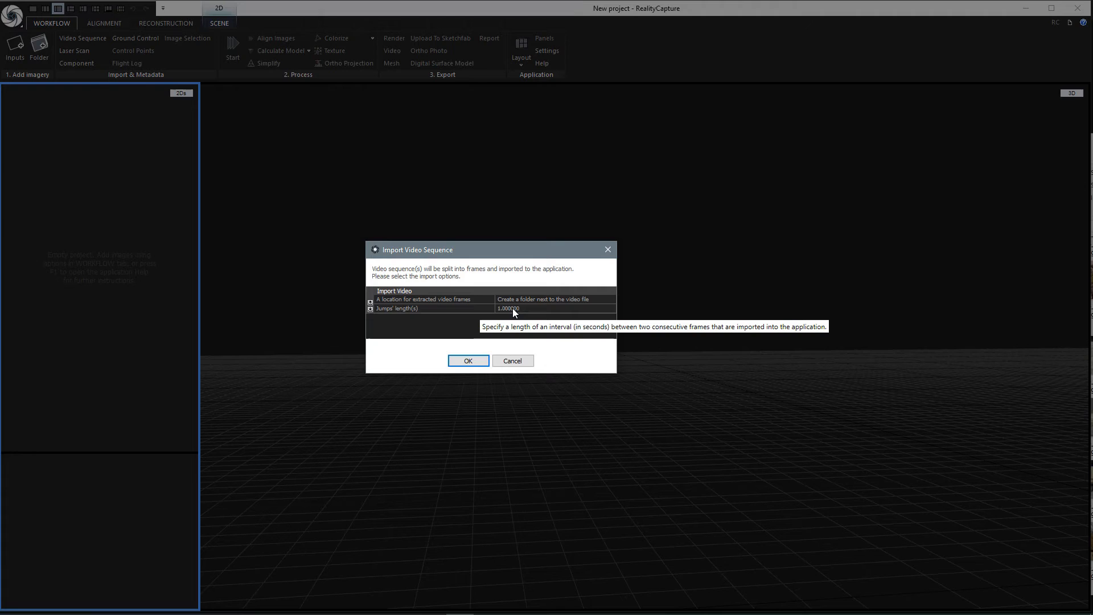
{"action": "mouse_move", "coordinate": [479, 331]}
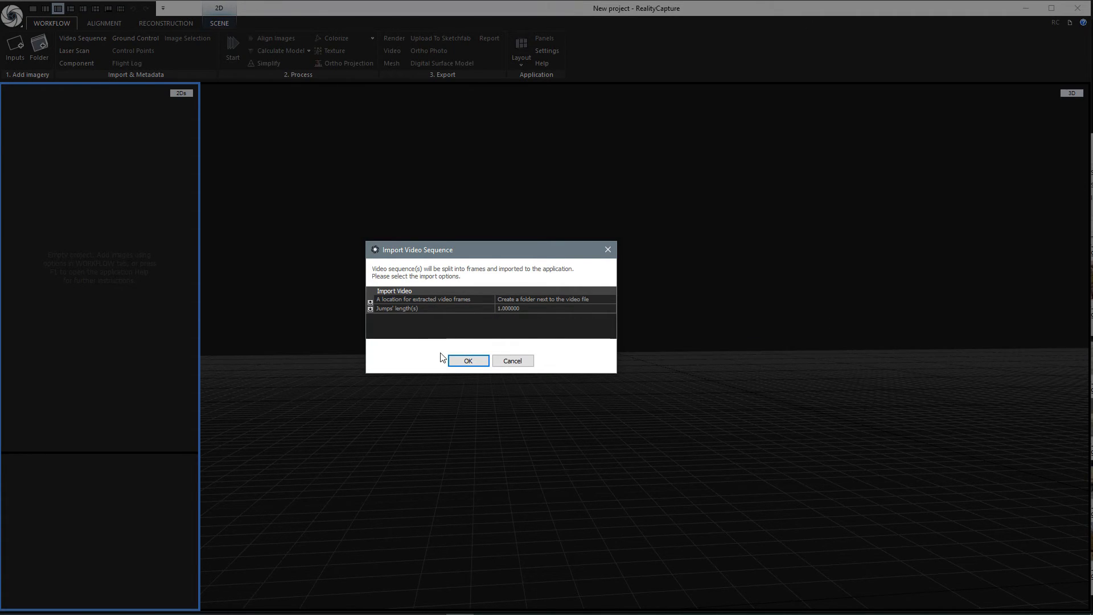
{"action": "mouse_move", "coordinate": [495, 301]}
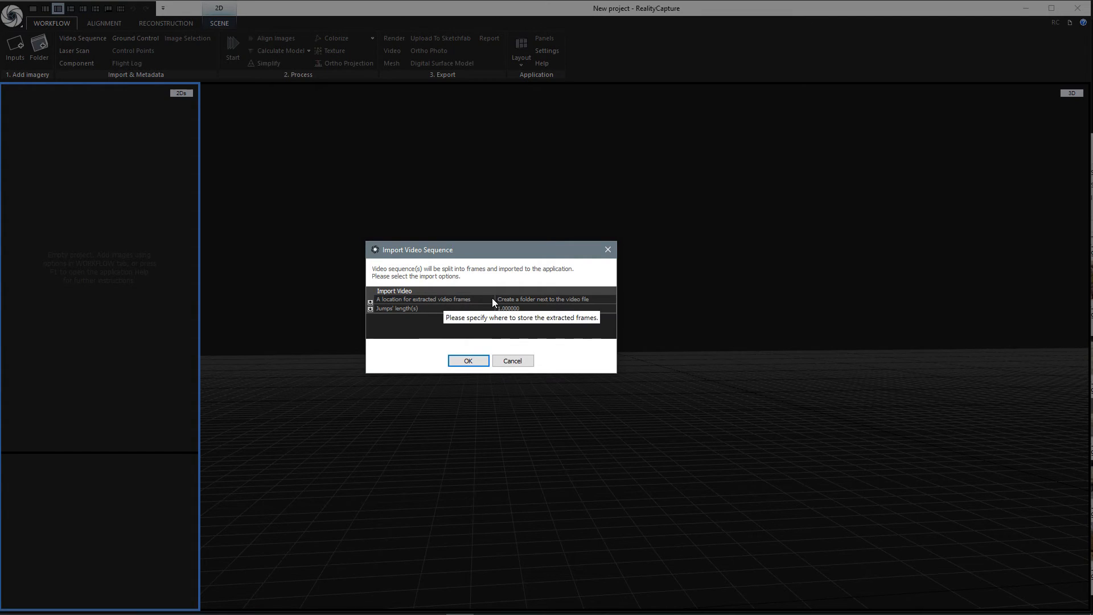
{"action": "mouse_move", "coordinate": [449, 302]}
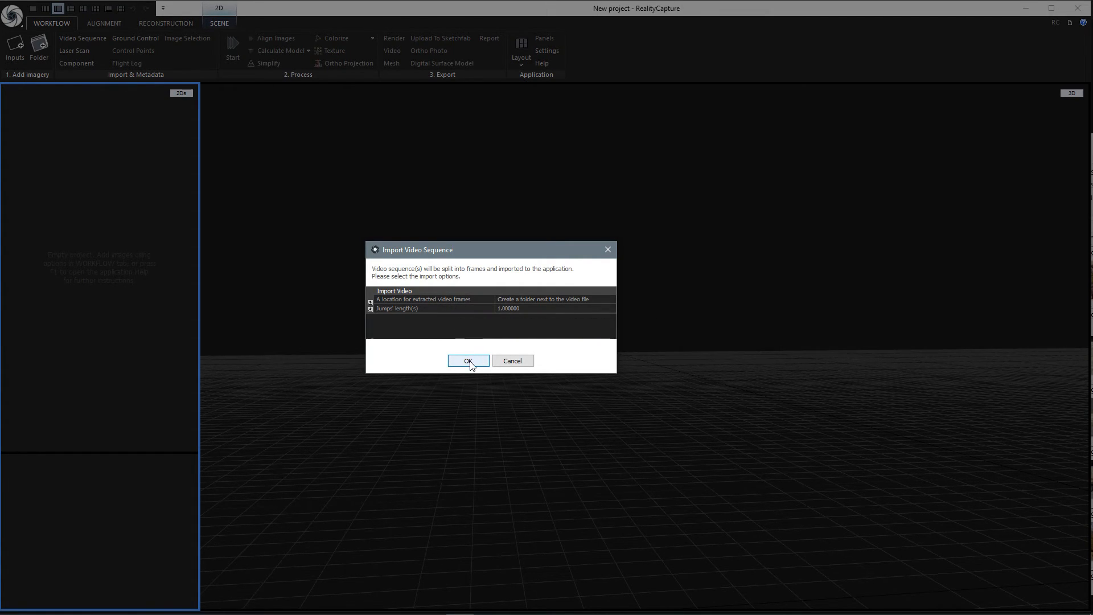
{"action": "left_click", "coordinate": [467, 361]}
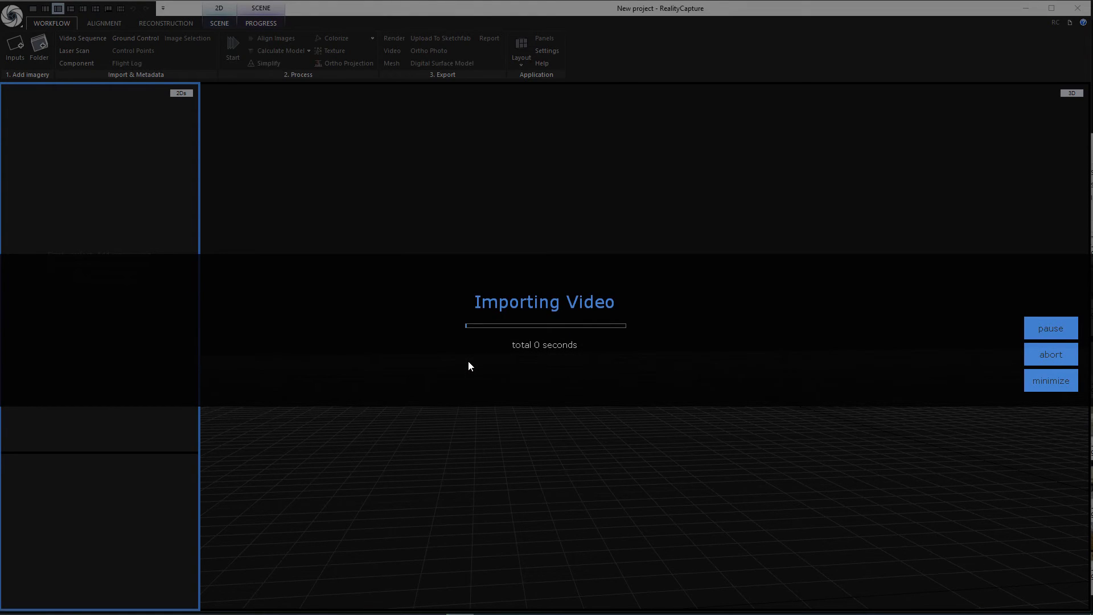
{"action": "mouse_move", "coordinate": [440, 368]}
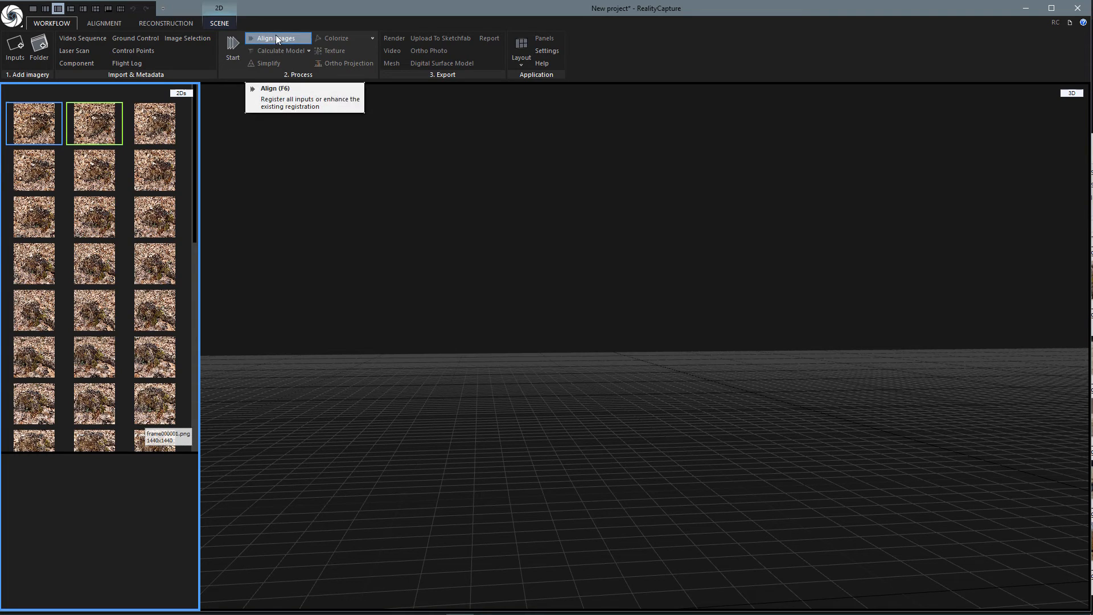
Run Align Images on all imported frames to build the sparse point cloud
{"action": "left_click", "coordinate": [272, 37]}
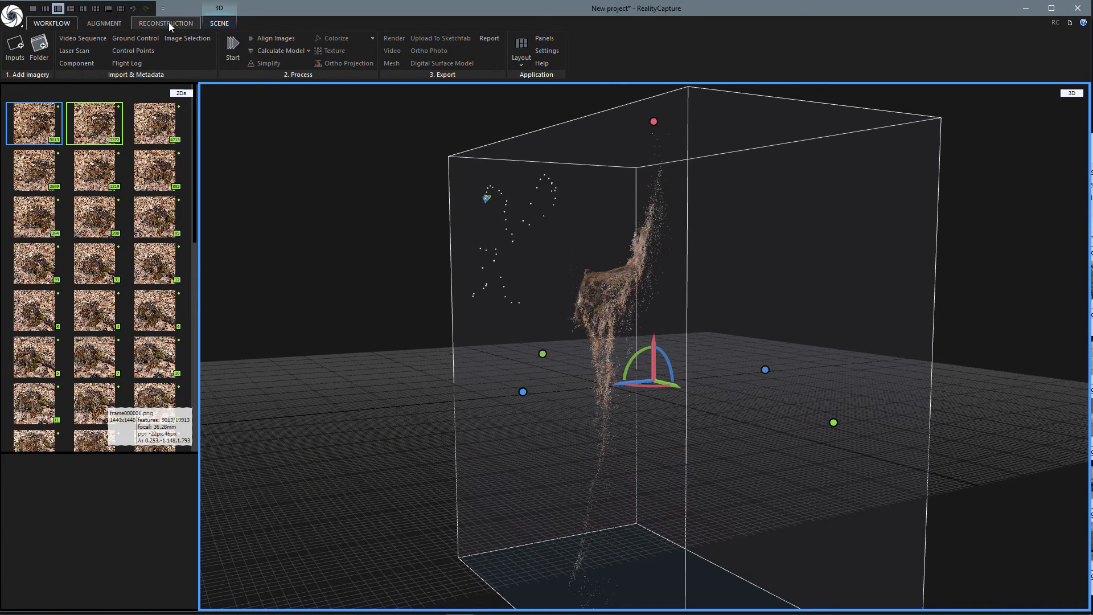
Use Define Ground Plane and rotate the gizmo until the stump's point cloud sits level on the grid
{"action": "left_click", "coordinate": [166, 22]}
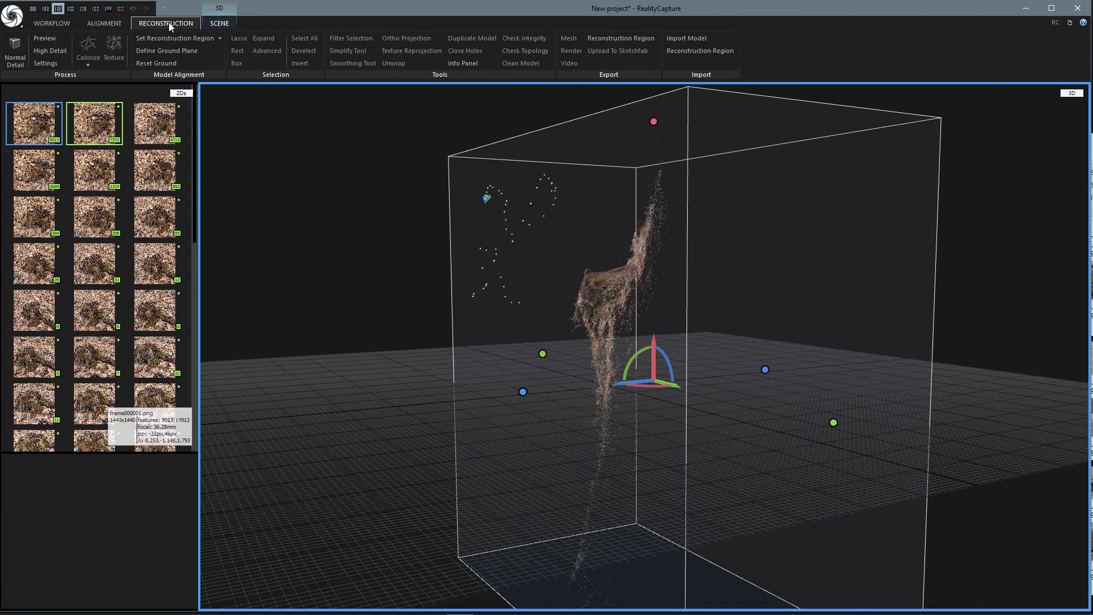
{"action": "left_click", "coordinate": [166, 50]}
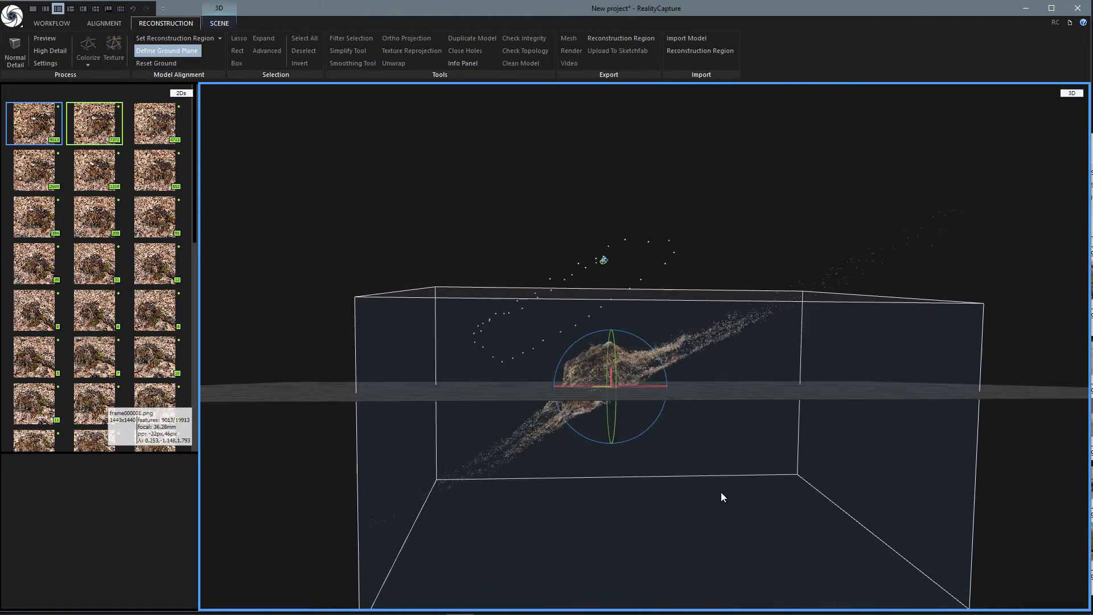
{"action": "left_click_drag", "start_coordinate": [723, 496], "coordinate": [661, 368]}
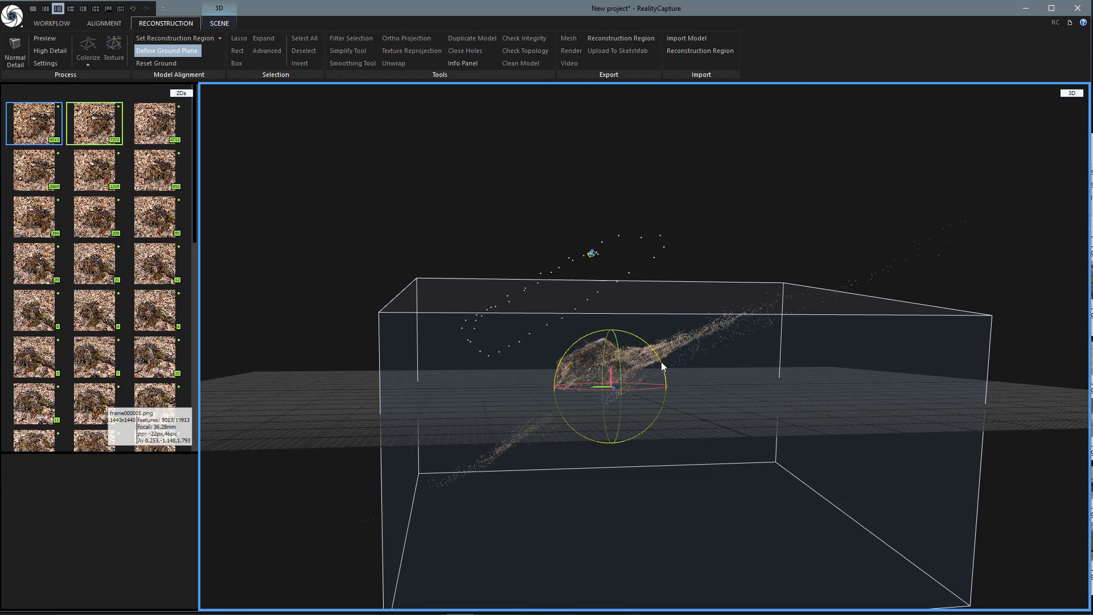
{"action": "left_click_drag", "start_coordinate": [662, 366], "coordinate": [666, 437]}
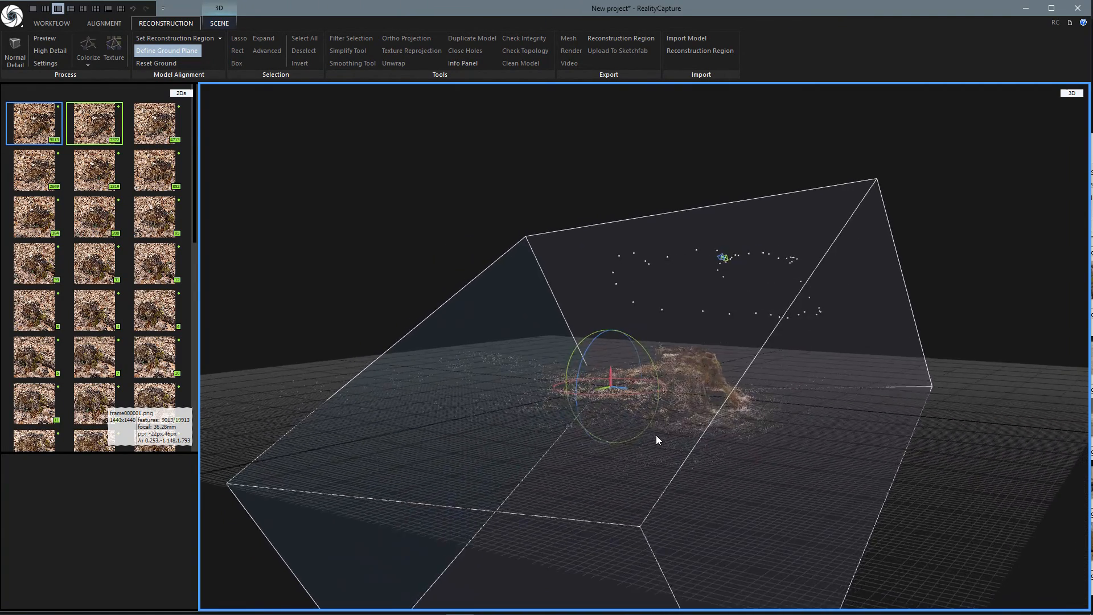
{"action": "left_click_drag", "start_coordinate": [657, 440], "coordinate": [648, 349]}
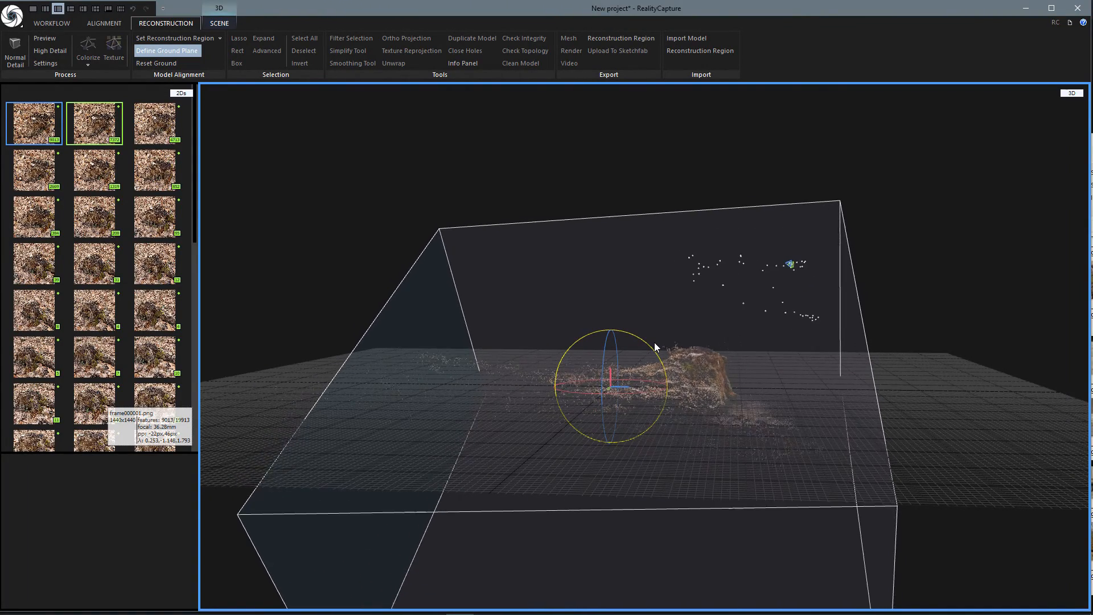
{"action": "left_click_drag", "start_coordinate": [656, 347], "coordinate": [610, 456]}
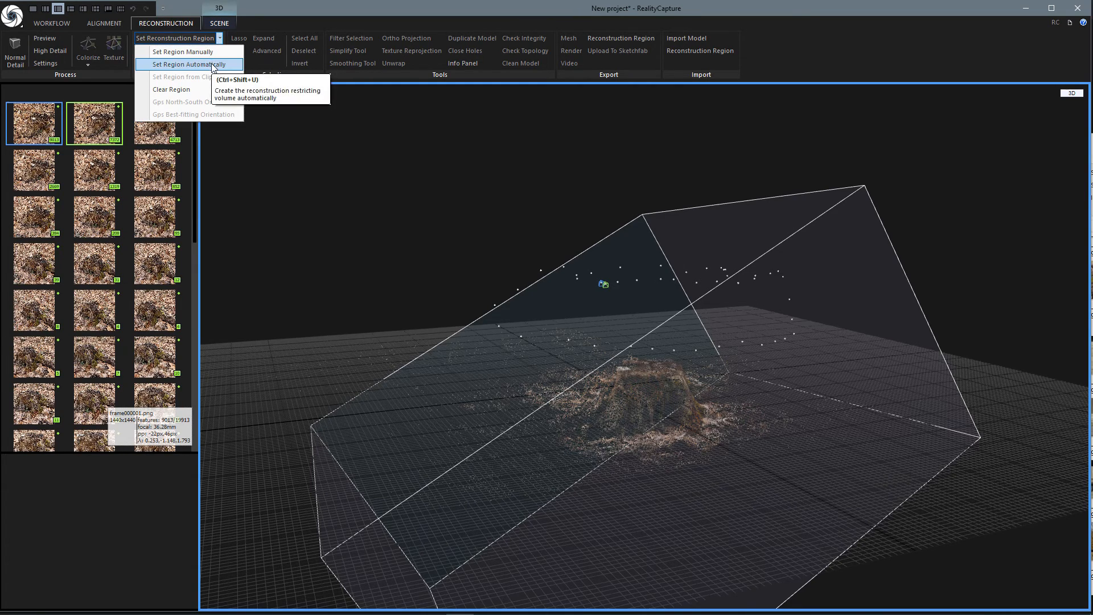
Auto-fit the reconstruction region, then drag its handles so the box encloses the stump and nearby leaf litter
{"action": "left_click", "coordinate": [187, 63]}
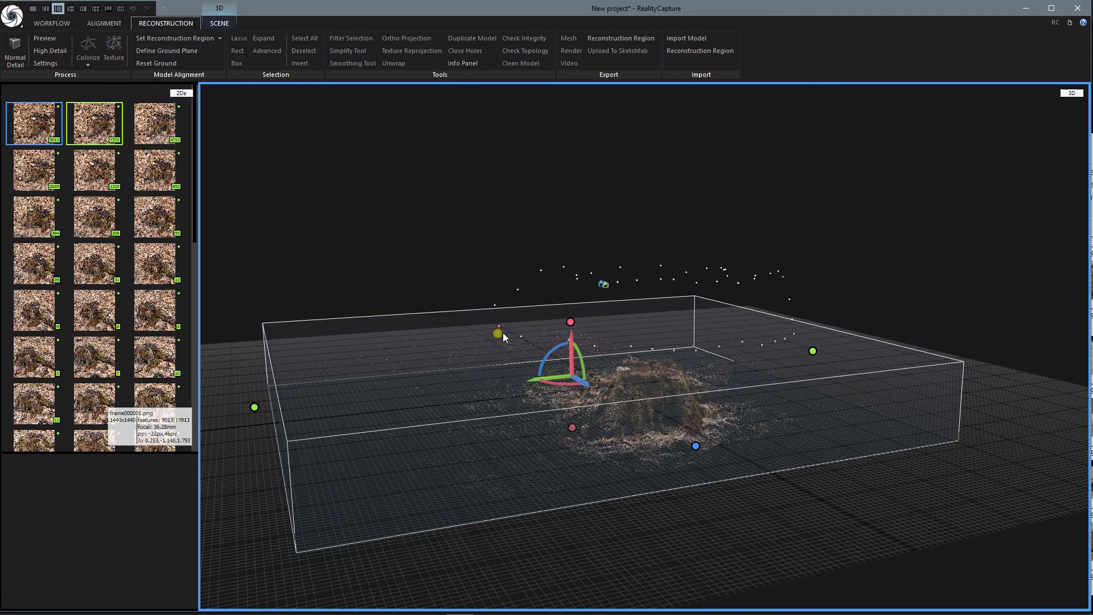
{"action": "left_click_drag", "start_coordinate": [504, 337], "coordinate": [486, 406]}
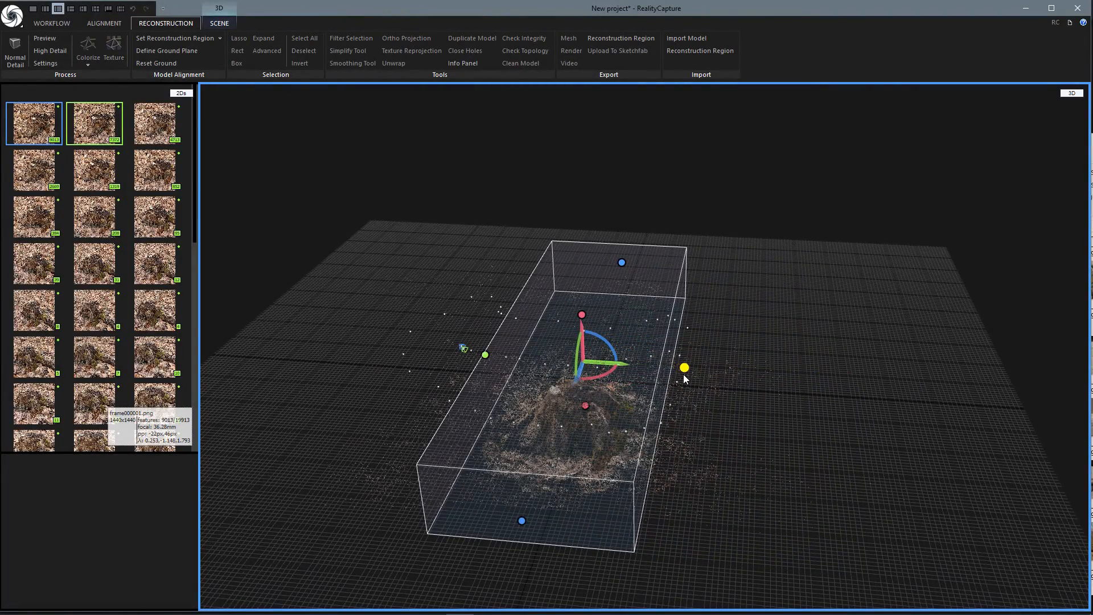
{"action": "left_click_drag", "start_coordinate": [683, 377], "coordinate": [604, 511]}
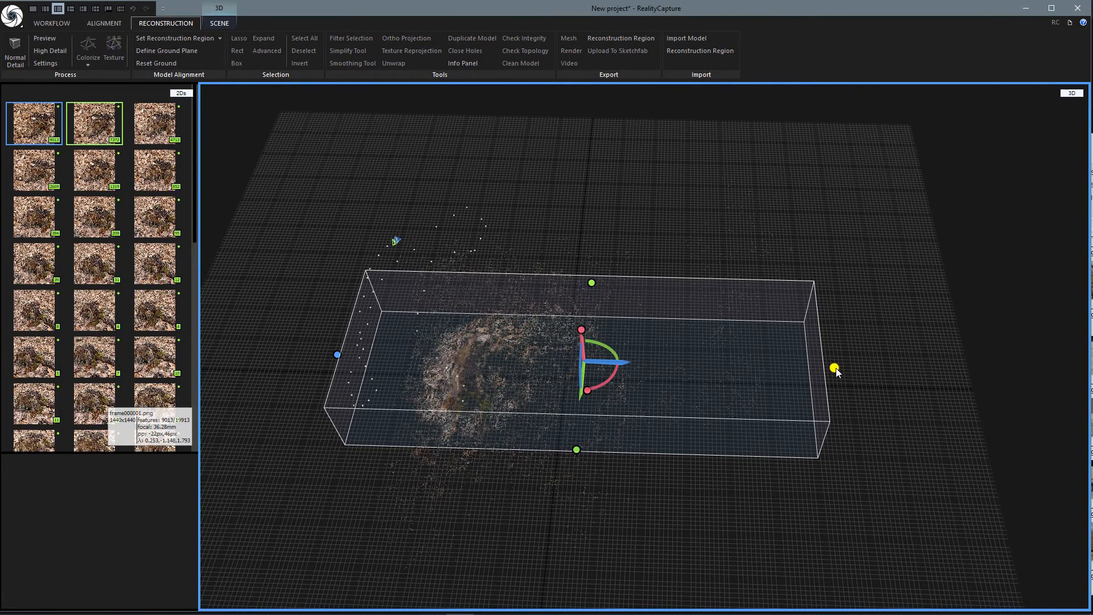
{"action": "left_click_drag", "start_coordinate": [834, 368], "coordinate": [610, 362]}
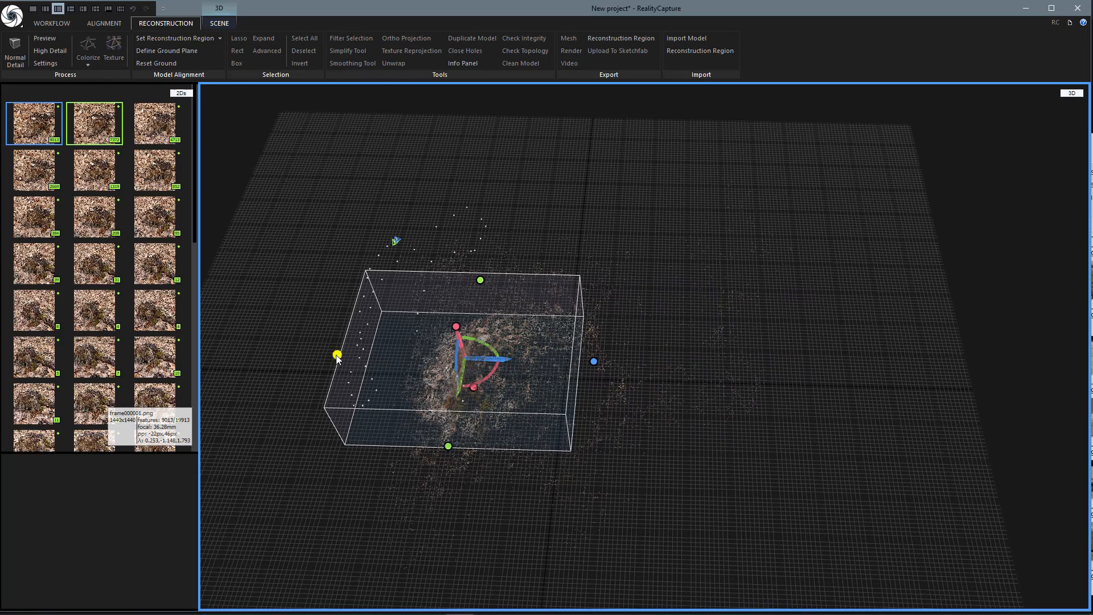
{"action": "left_click_drag", "start_coordinate": [337, 356], "coordinate": [636, 401]}
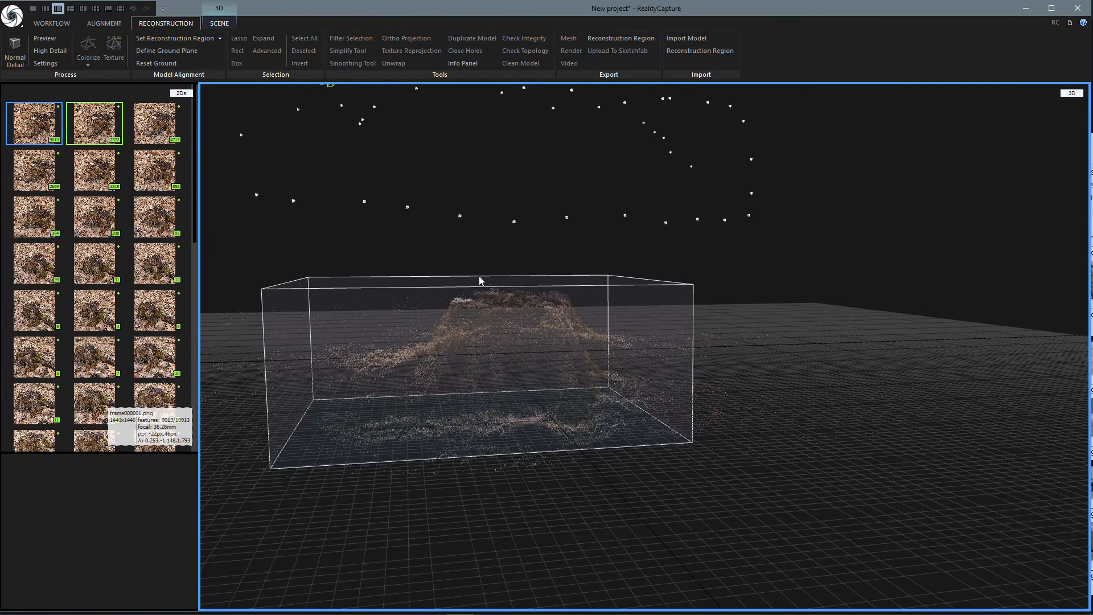
{"action": "mouse_move", "coordinate": [458, 292]}
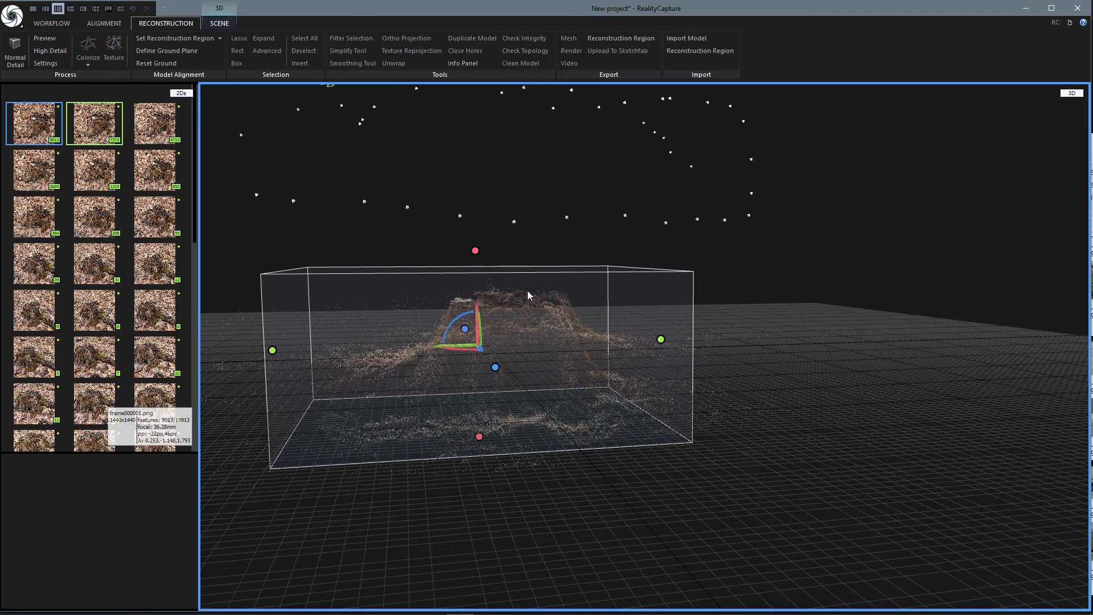
{"action": "left_click_drag", "start_coordinate": [528, 296], "coordinate": [551, 451]}
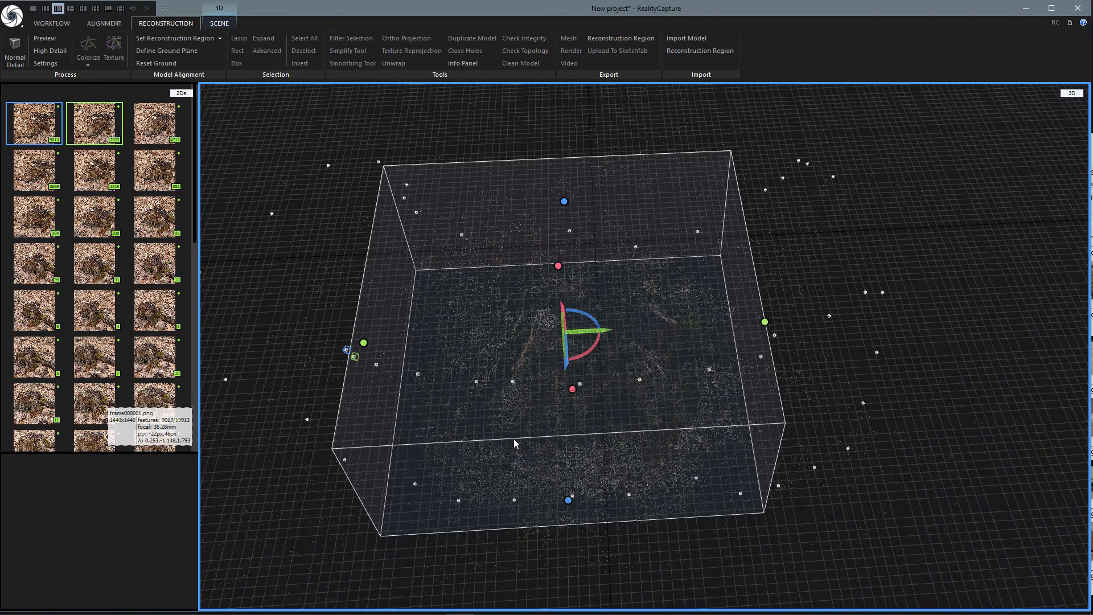
{"action": "mouse_move", "coordinate": [219, 112]}
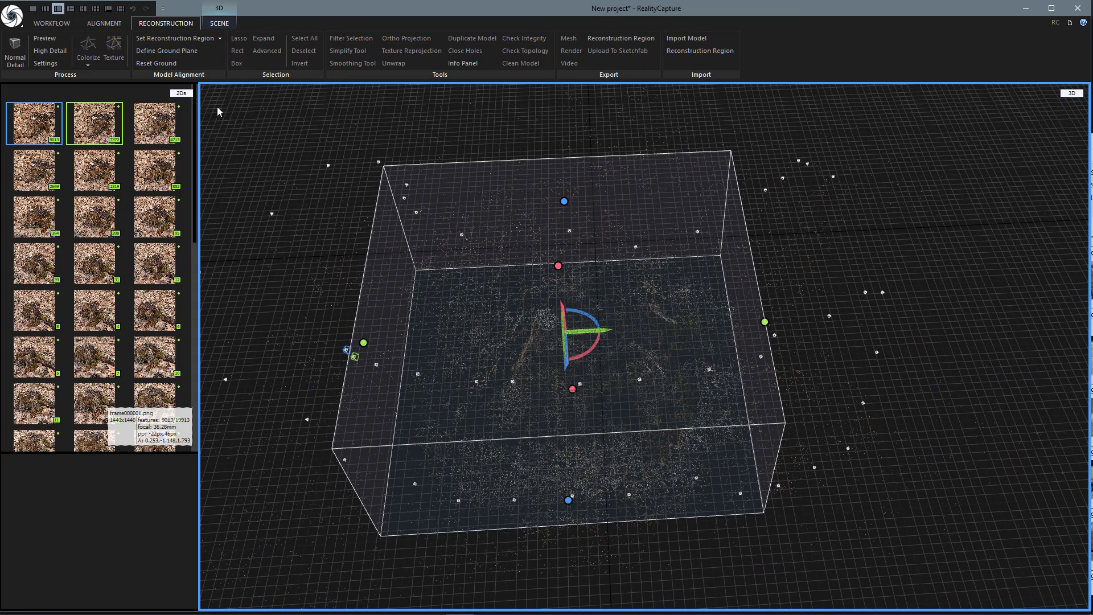
Calculate the model at High quality from the Workflow tab
{"action": "left_click", "coordinate": [50, 23]}
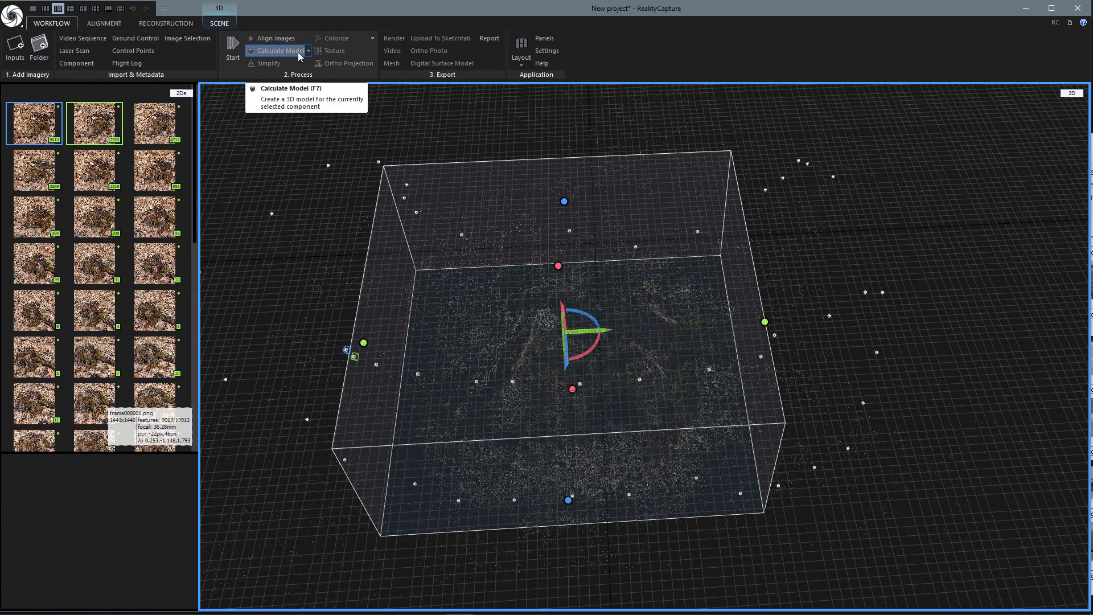
{"action": "left_click", "coordinate": [309, 50]}
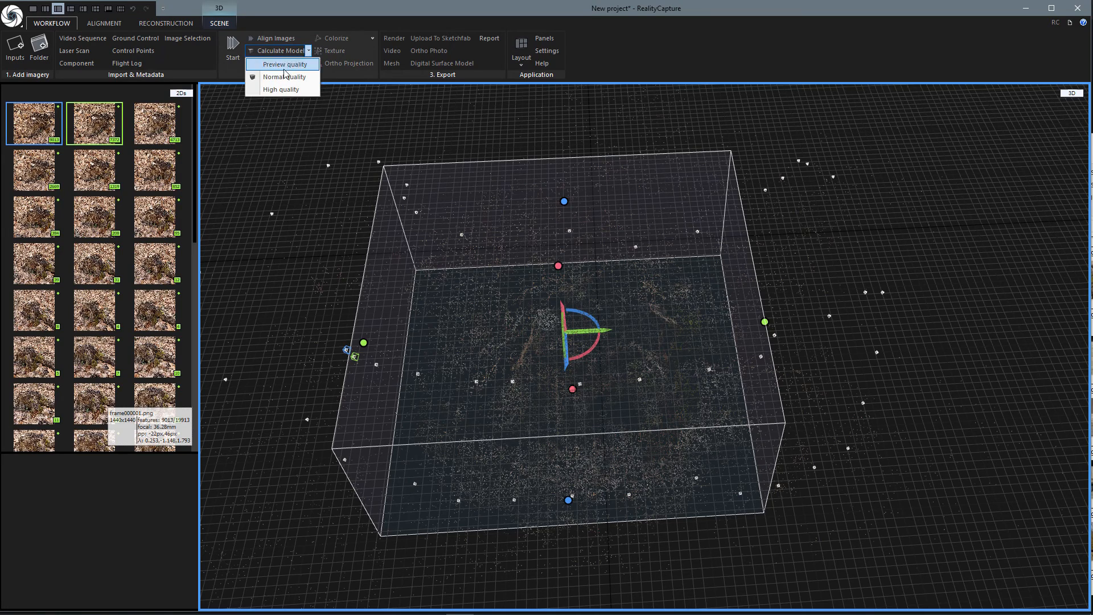
{"action": "mouse_move", "coordinate": [281, 89]}
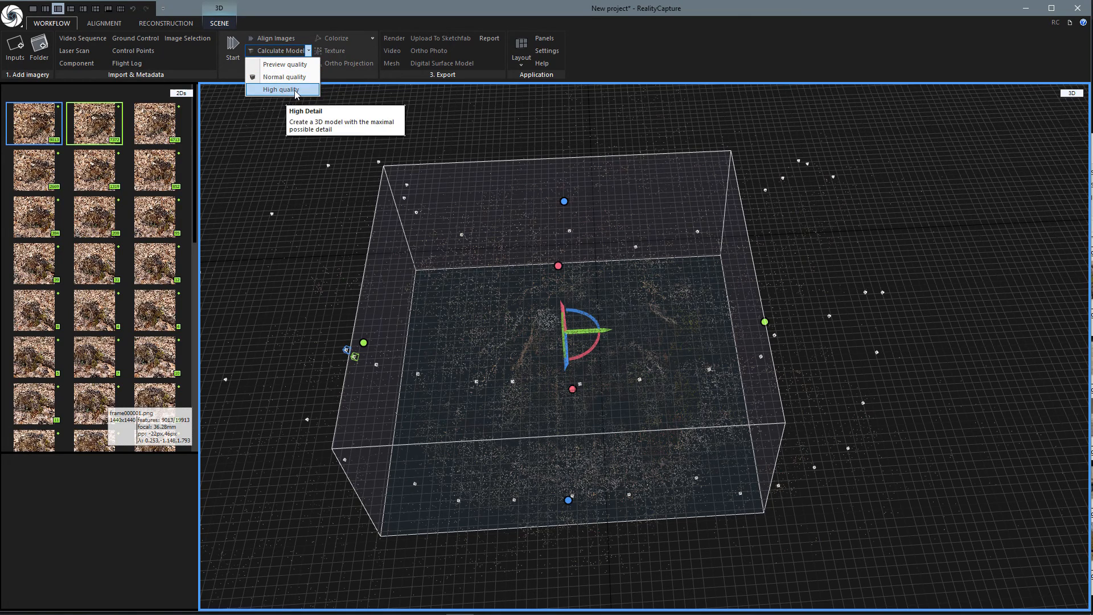
{"action": "left_click", "coordinate": [282, 88]}
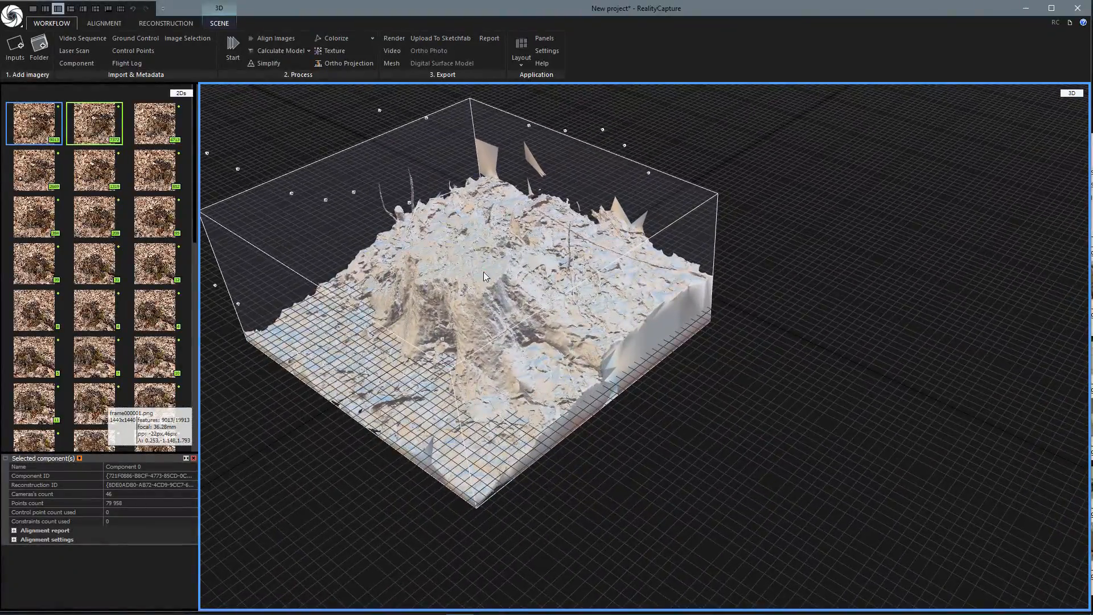
Zoom in close to inspect the textured bark and dry leaves on the stump
{"action": "left_click_drag", "start_coordinate": [486, 277], "coordinate": [540, 335]}
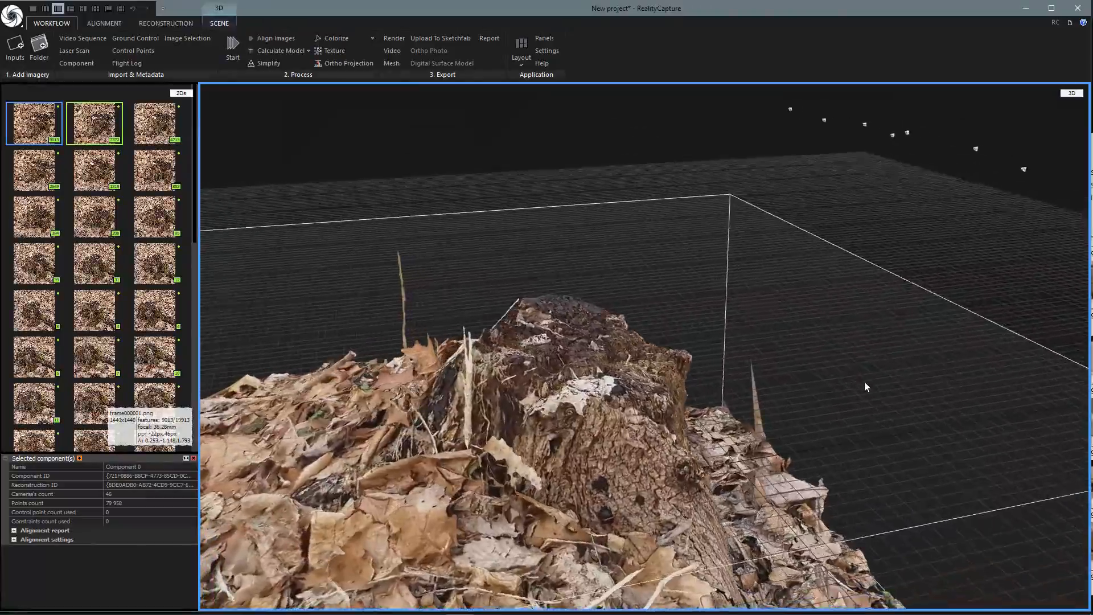
{"action": "left_click_drag", "start_coordinate": [866, 387], "coordinate": [653, 390]}
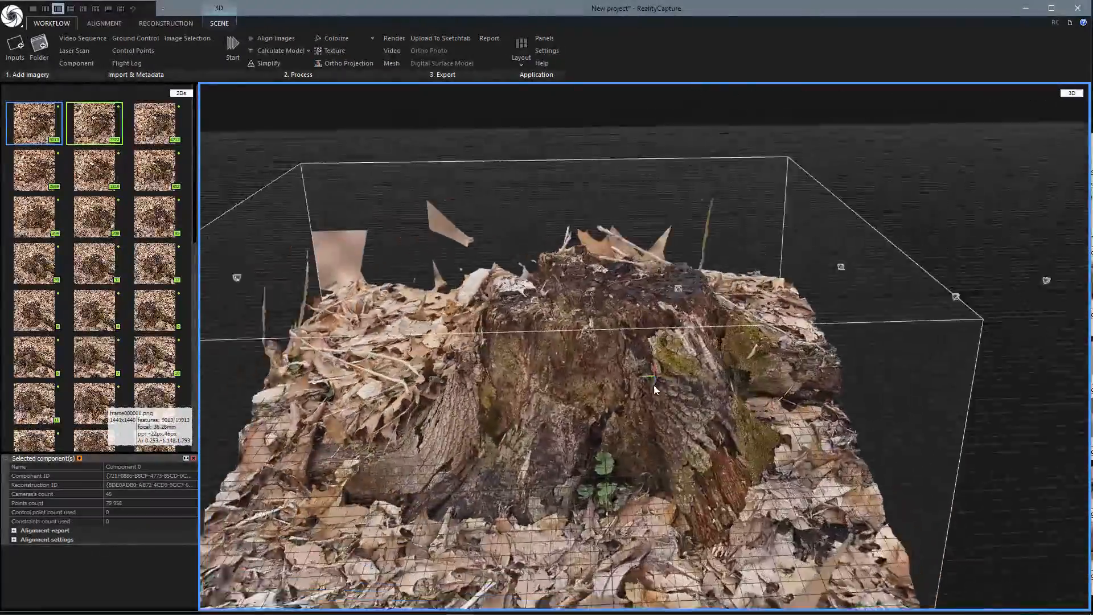
{"action": "left_click_drag", "start_coordinate": [654, 390], "coordinate": [570, 429]}
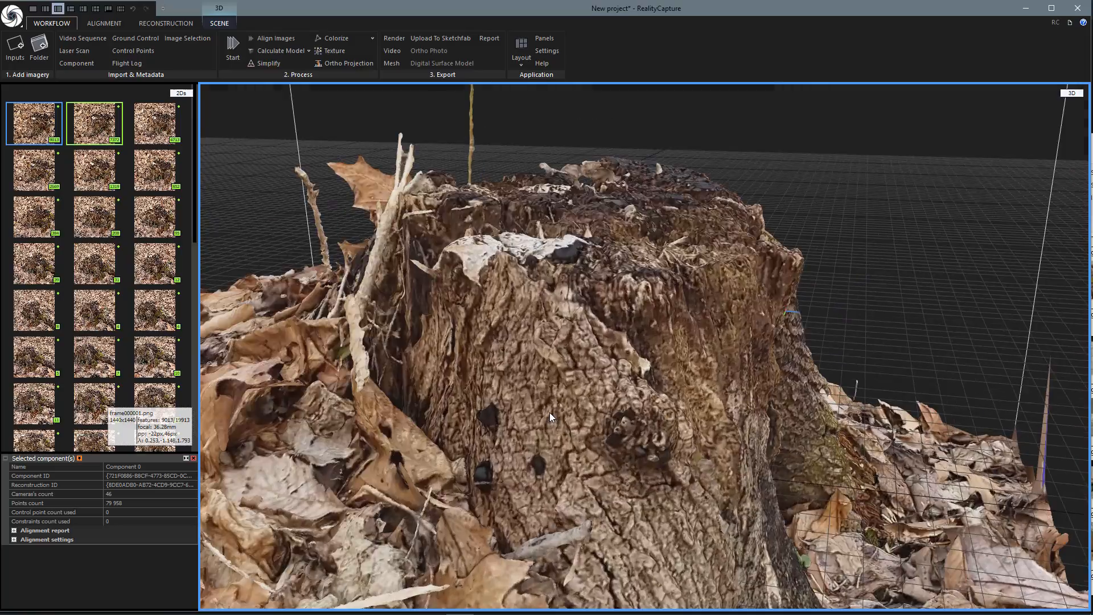
{"action": "left_click_drag", "start_coordinate": [551, 417], "coordinate": [639, 406]}
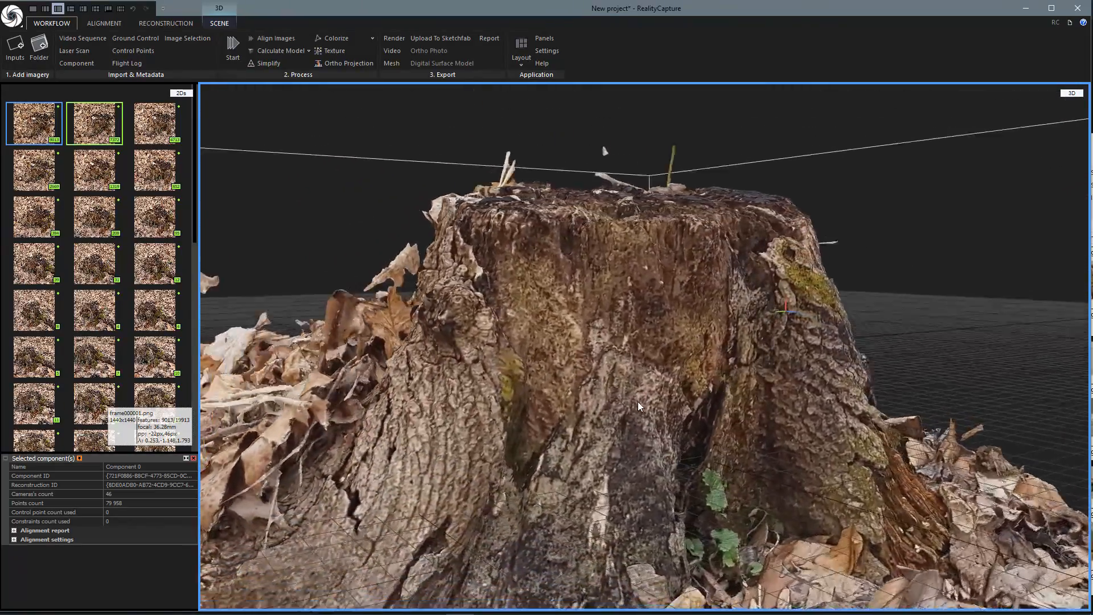
{"action": "left_click_drag", "start_coordinate": [638, 407], "coordinate": [533, 446]}
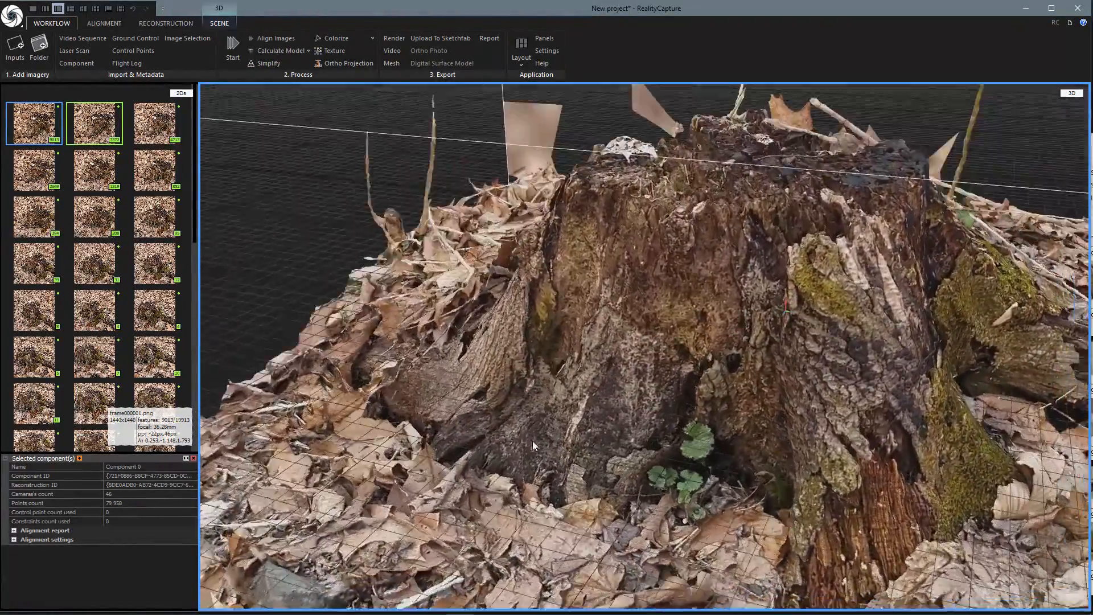
{"action": "left_click_drag", "start_coordinate": [533, 445], "coordinate": [700, 450]}
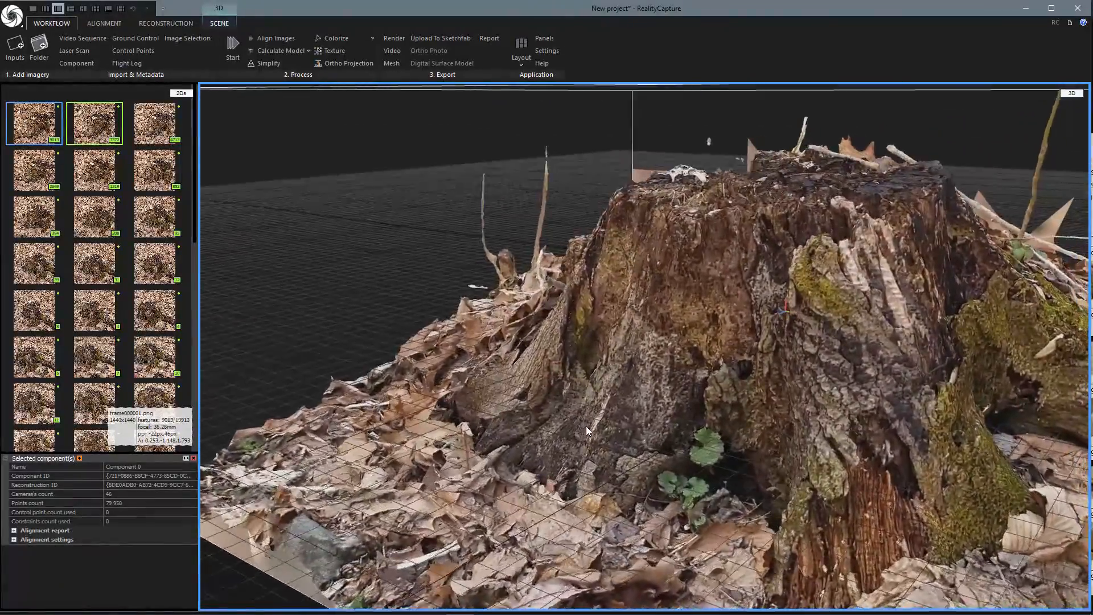
{"action": "left_click_drag", "start_coordinate": [587, 430], "coordinate": [696, 476]}
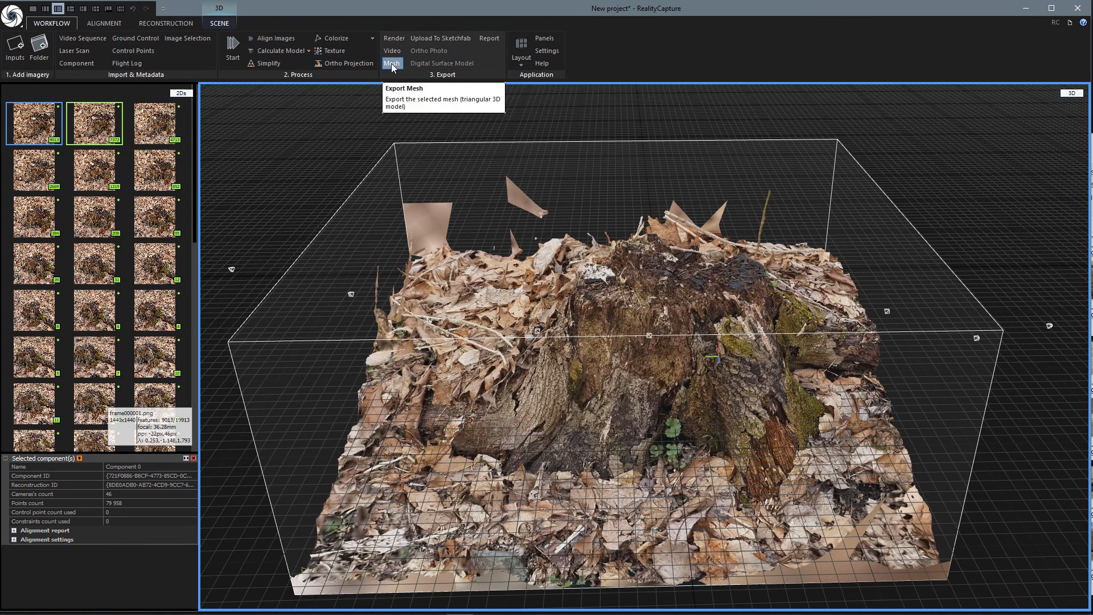
{"action": "mouse_move", "coordinate": [424, 144]}
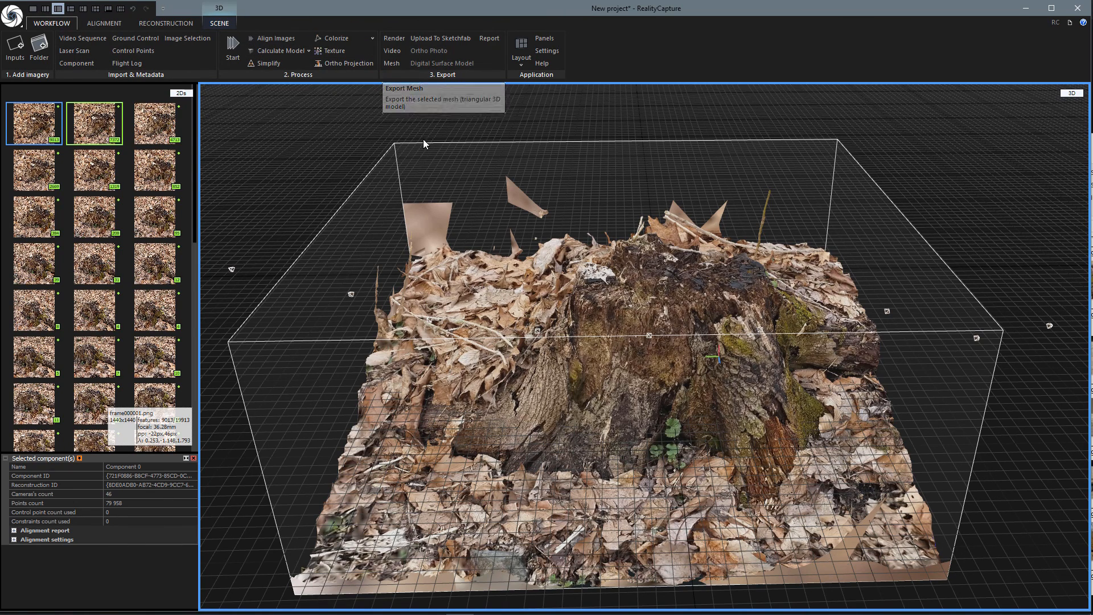
{"action": "mouse_move", "coordinate": [417, 138]}
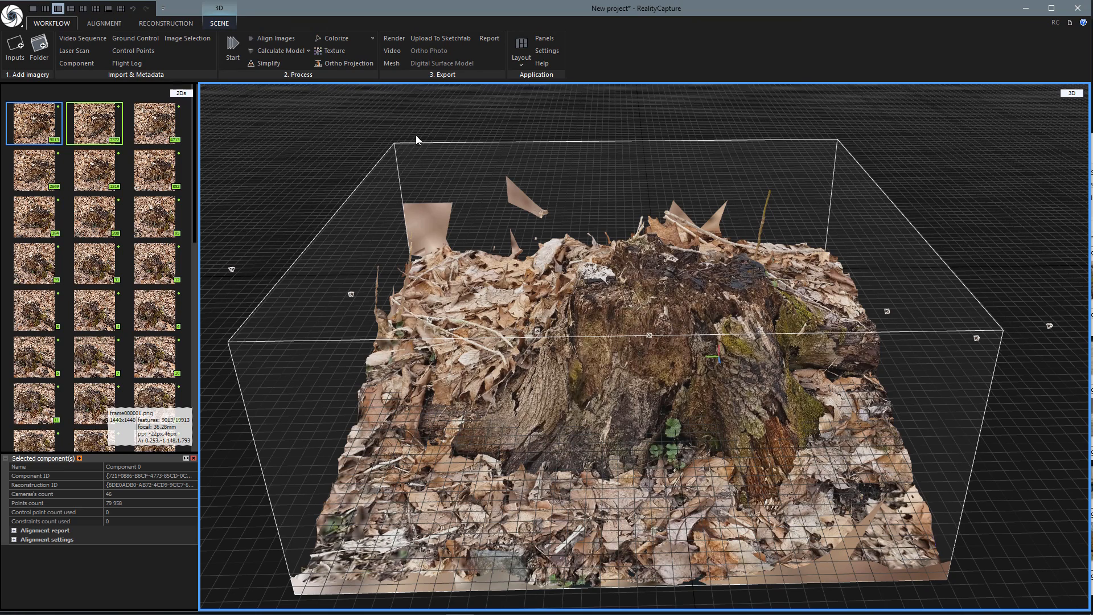